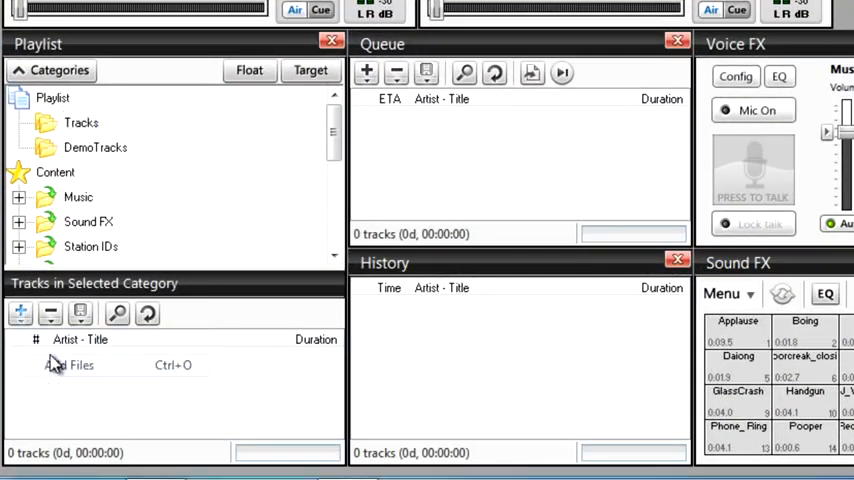
Import Centerfold and three A-Ha Scoundrel Days songs from My Music into Tracks.
left_click(76, 364)
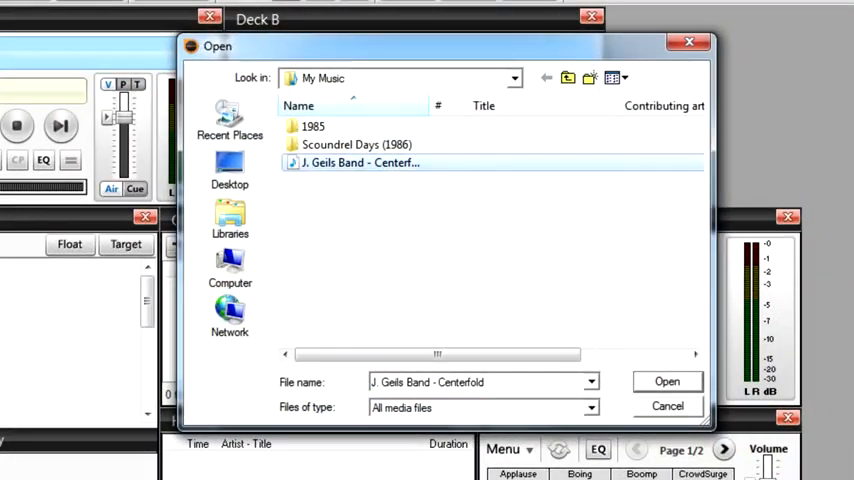
left_click(666, 380)
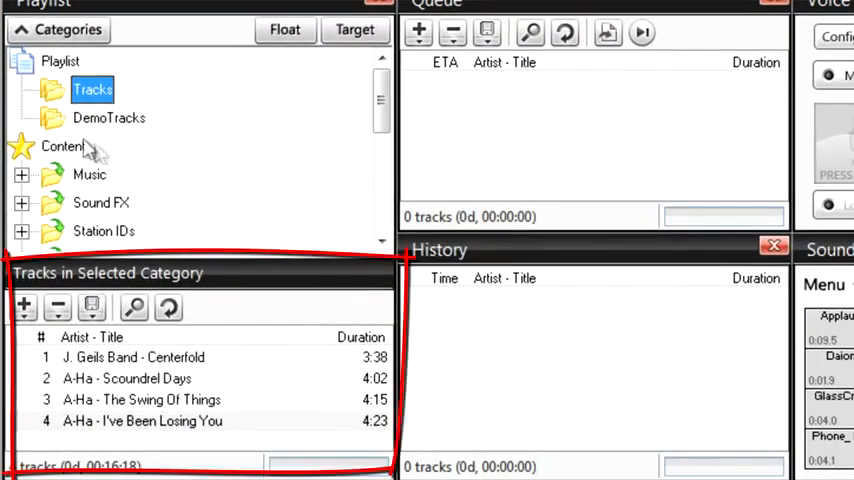
Browse the Content categories, then return to the Tracks playlist songs.
left_click(62, 146)
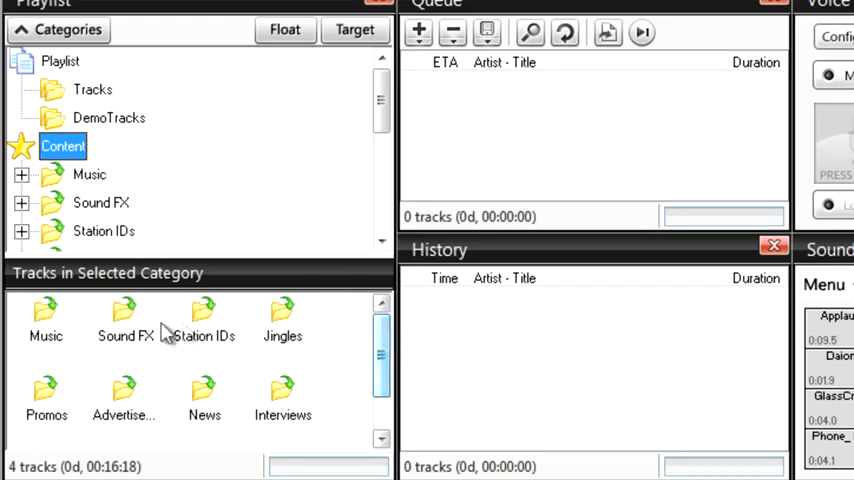
left_click(22, 202)
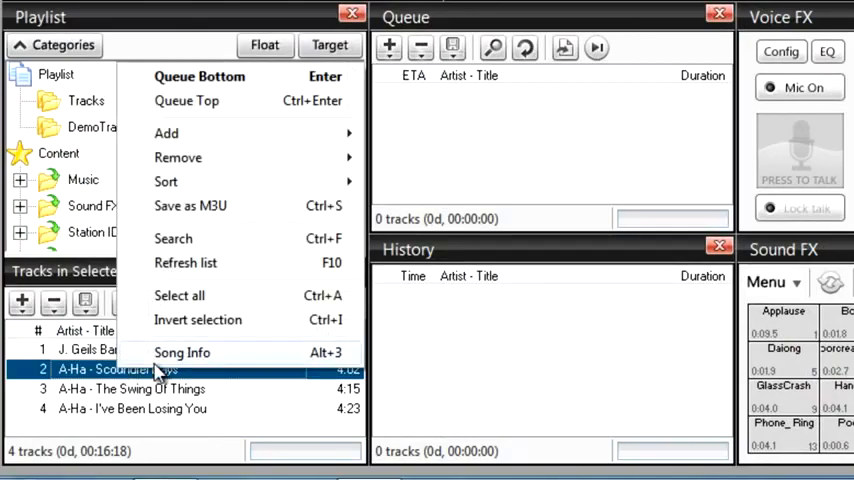
mouse_move(168, 358)
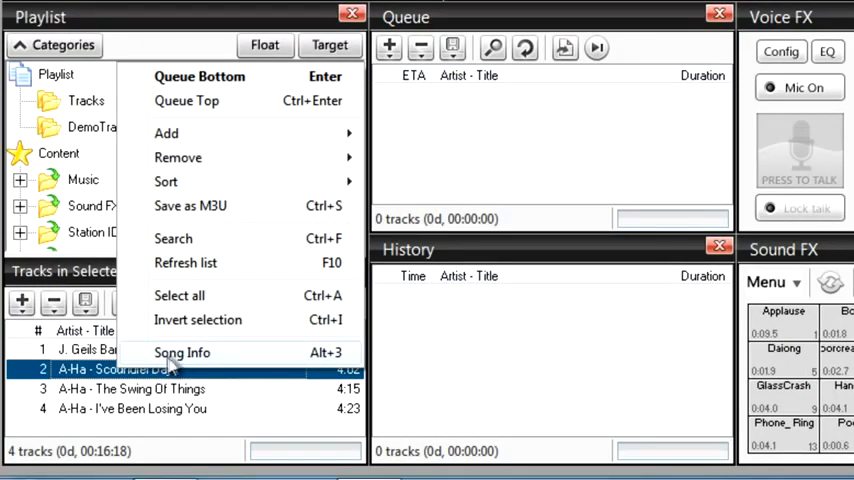
Set Scoundrel Days' type to V - Interviews and apply it to the album's two other tracks.
left_click(182, 352)
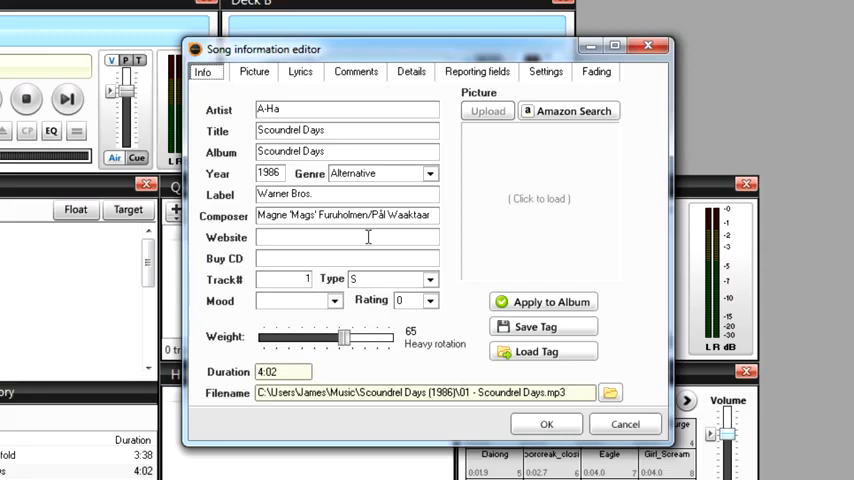
left_click(430, 278)
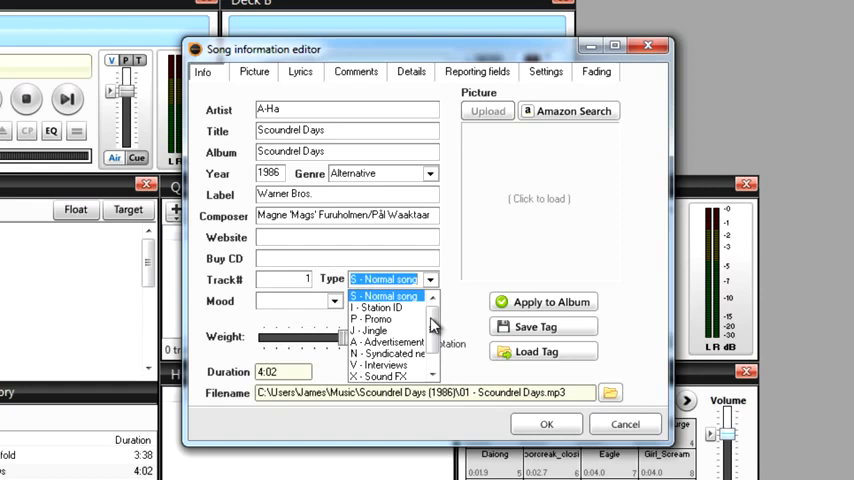
left_click(384, 362)
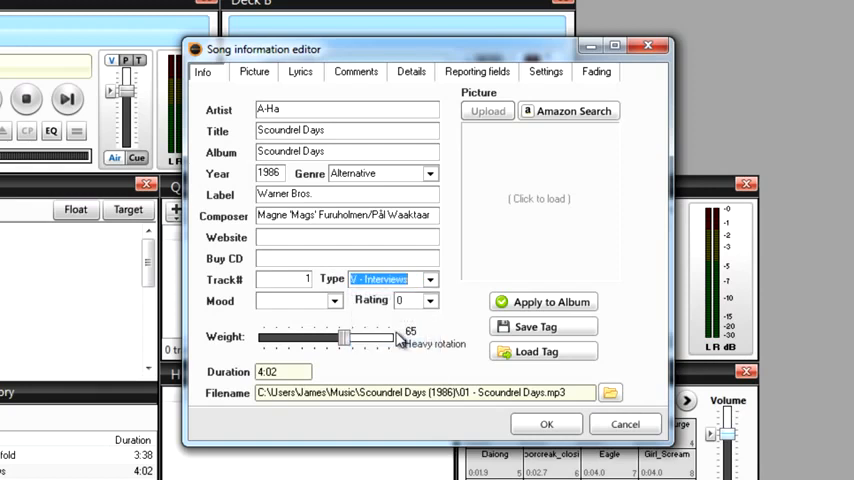
left_click(552, 300)
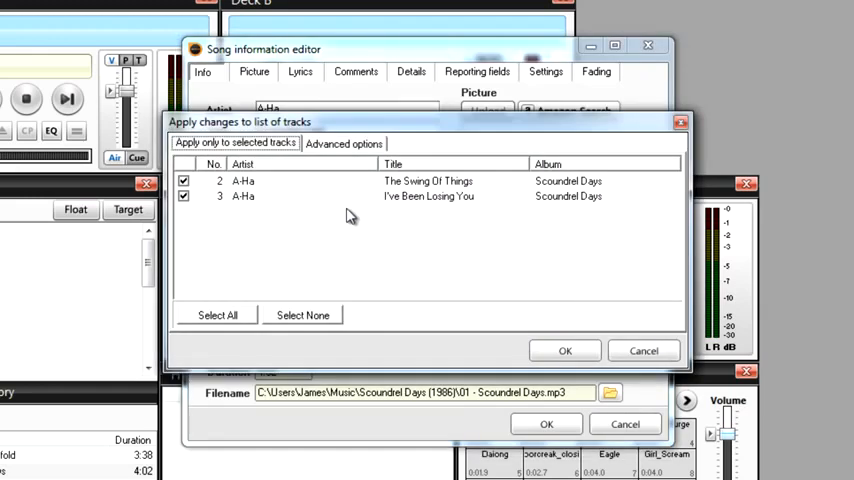
left_click(564, 350)
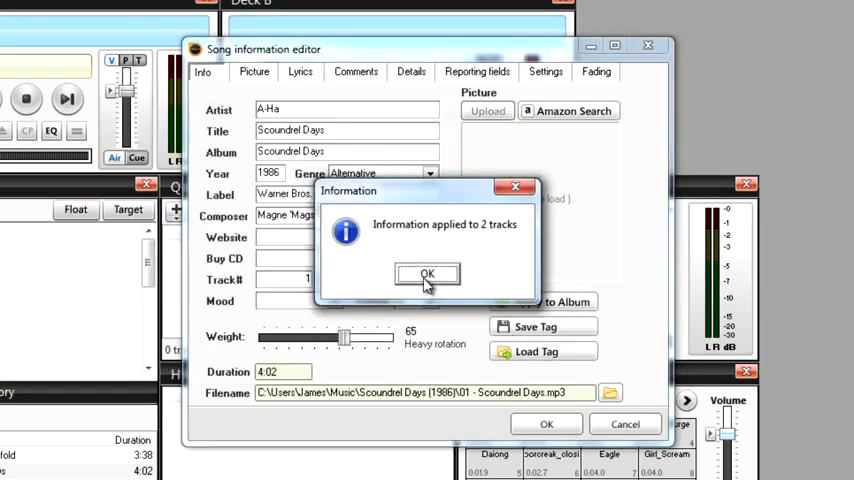
left_click(428, 272)
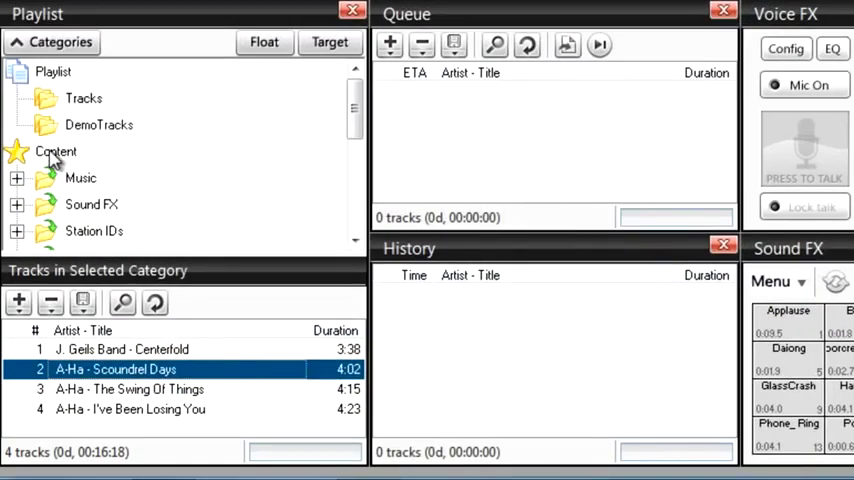
Check the songs filed under Interviews, then expand the Music category.
left_click(56, 152)
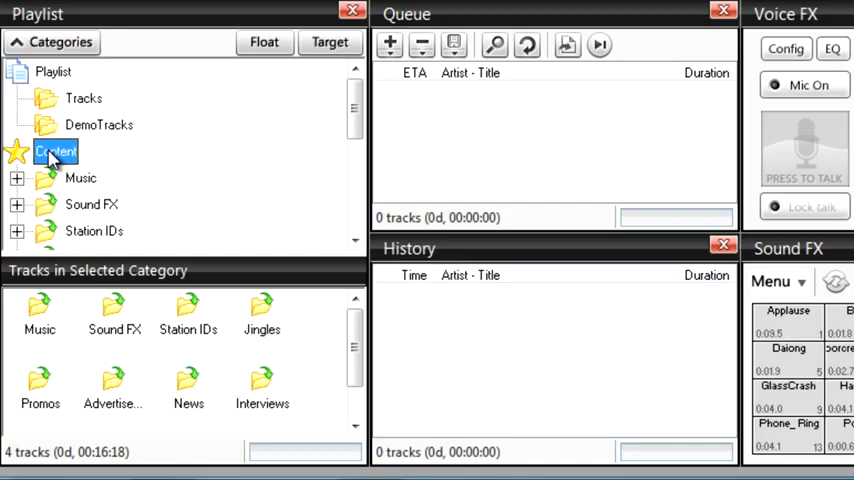
left_click(260, 384)
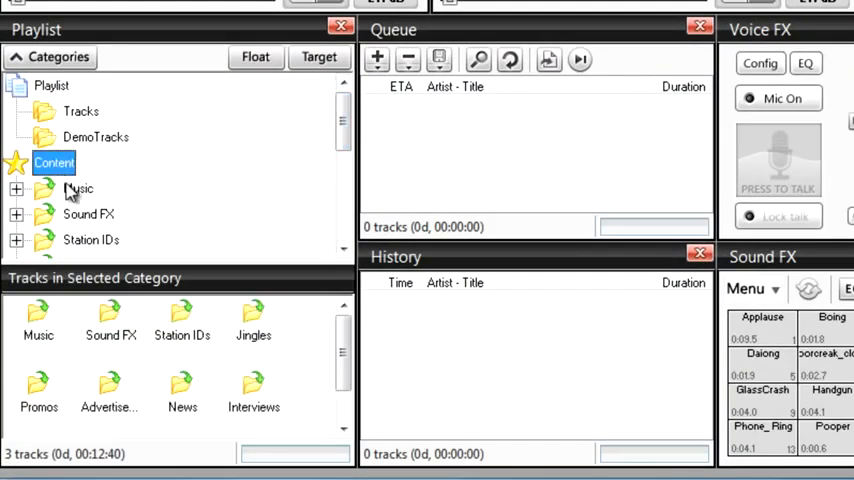
left_click(80, 188)
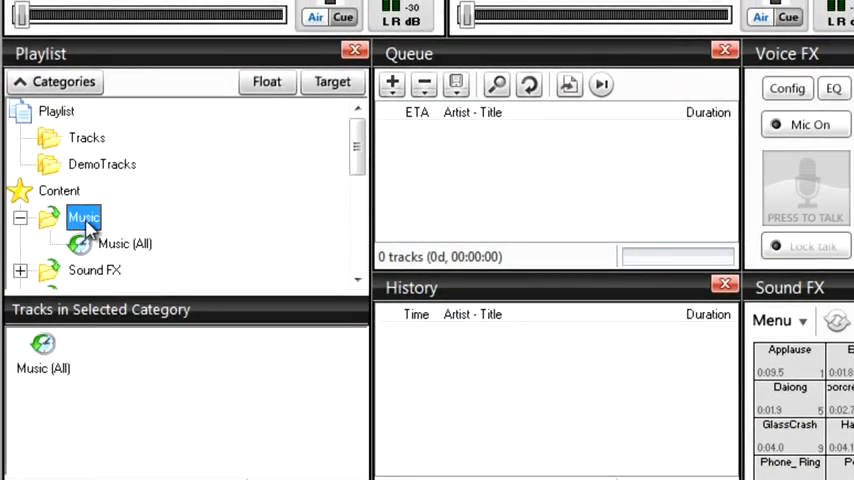
Create a new Music subcategory named 1985 and select it.
right_click(84, 218)
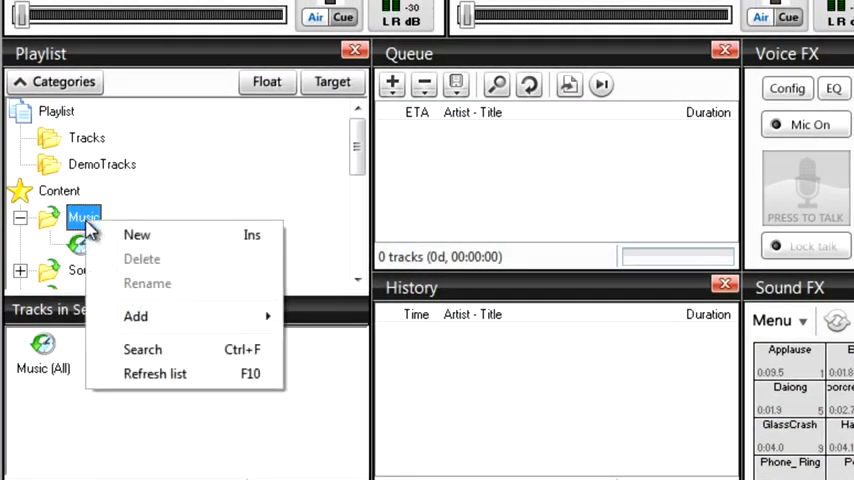
left_click(136, 234)
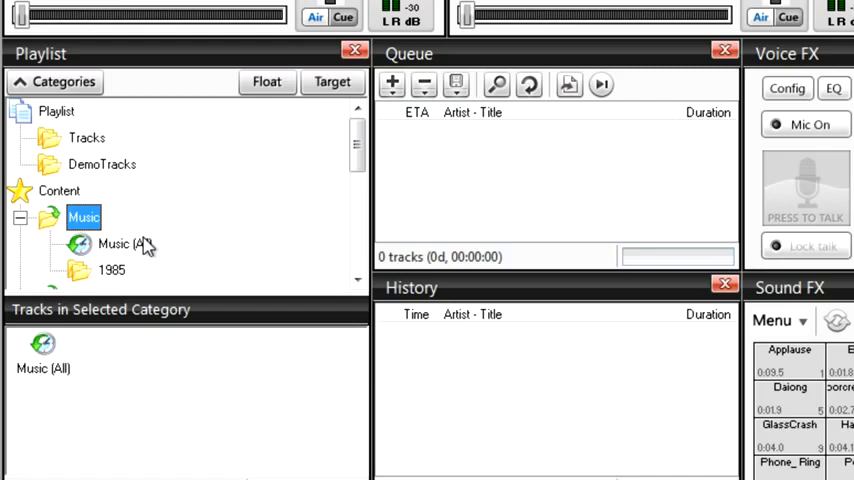
left_click(112, 270)
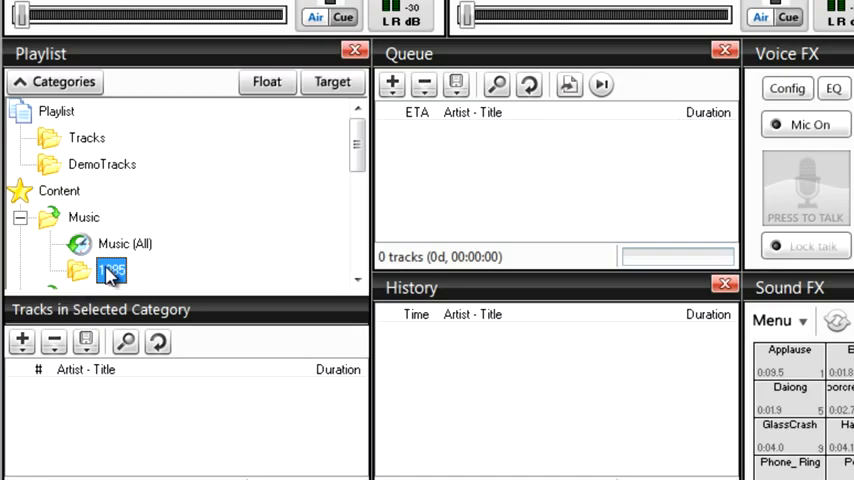
Add the My Music > 1985 directory, loading its 100 songs into the 1985 category.
left_click(22, 342)
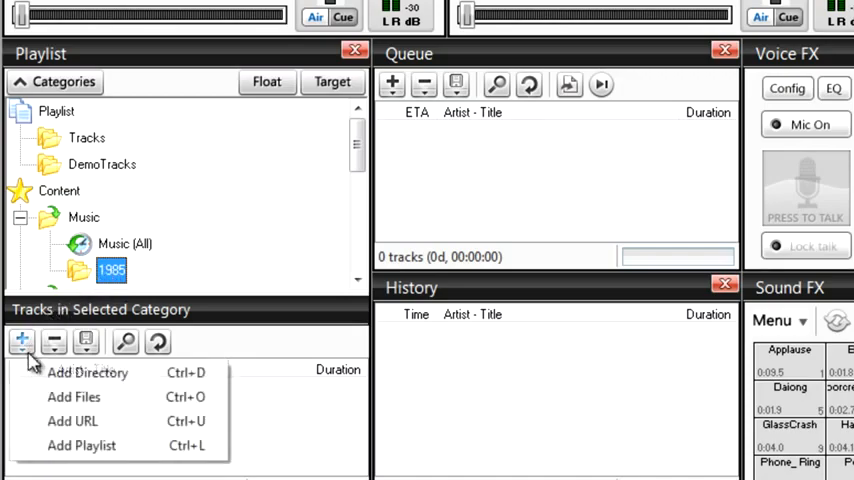
left_click(82, 372)
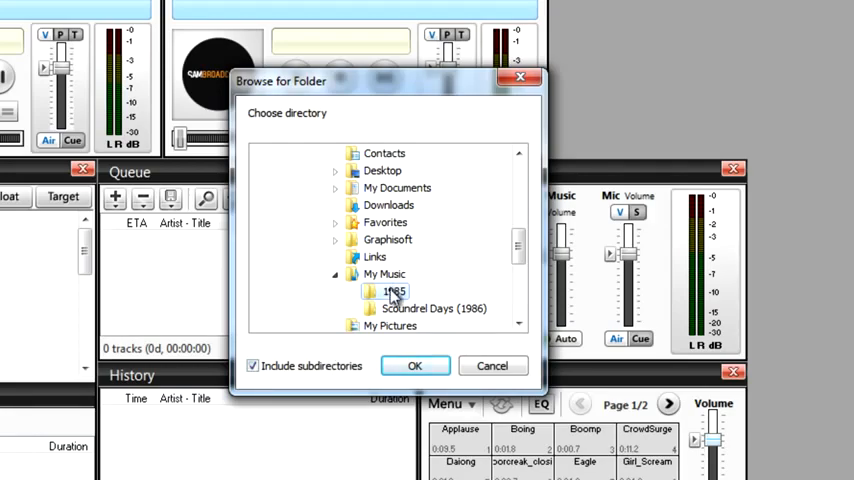
left_click(416, 364)
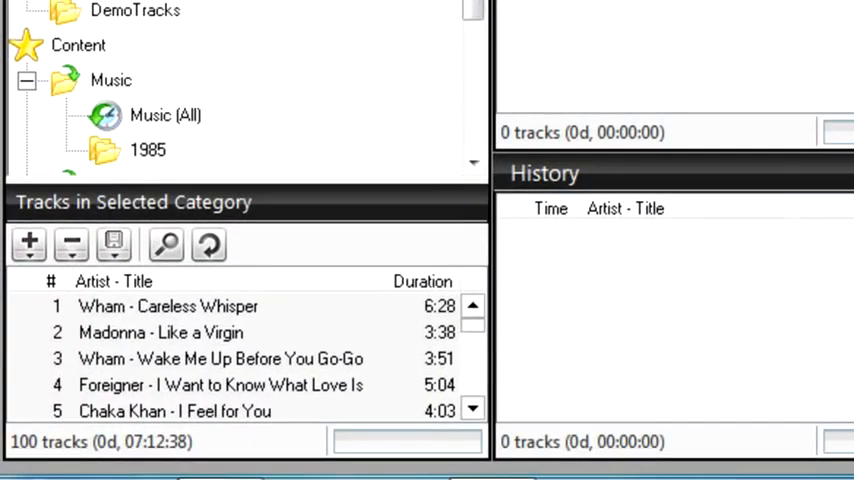
right_click(160, 332)
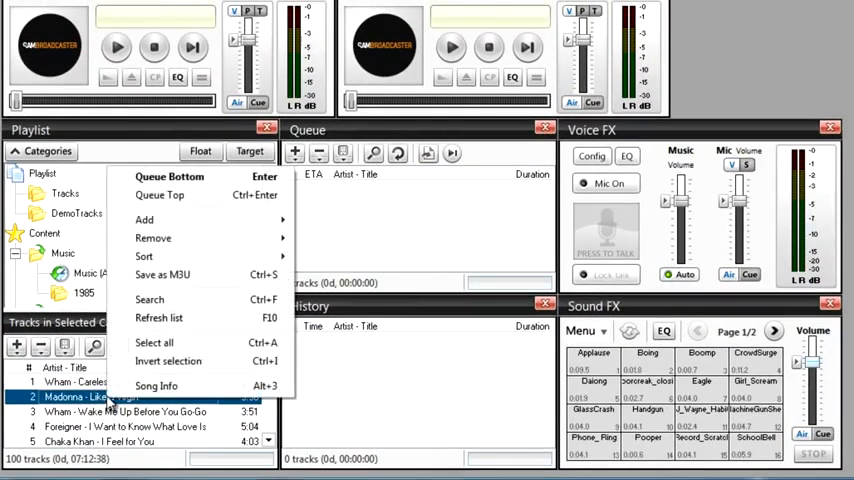